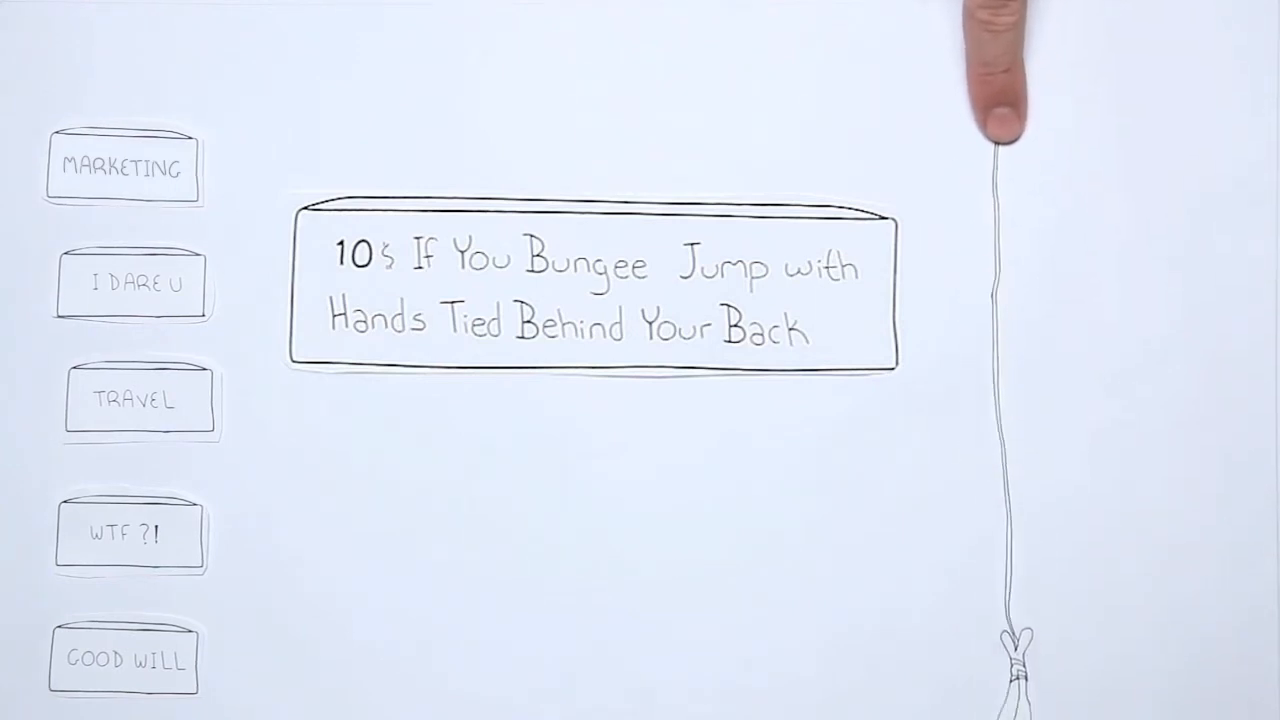
click(124, 532)
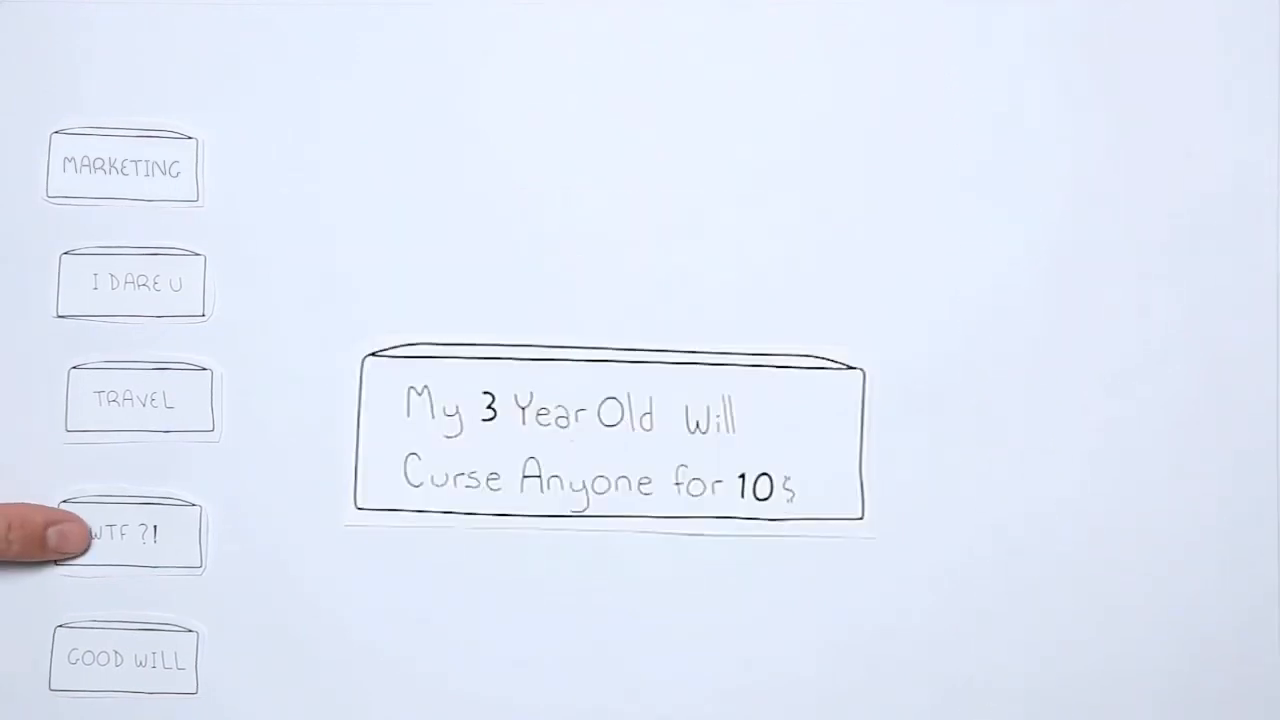